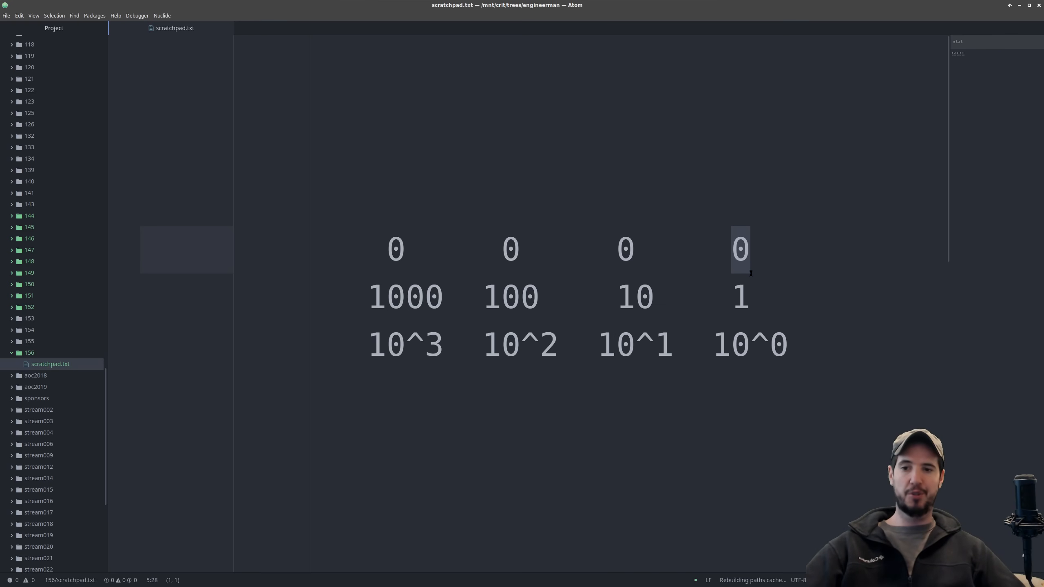
Step: Replace the top-row zeros with the digits of 1782
click(740, 248)
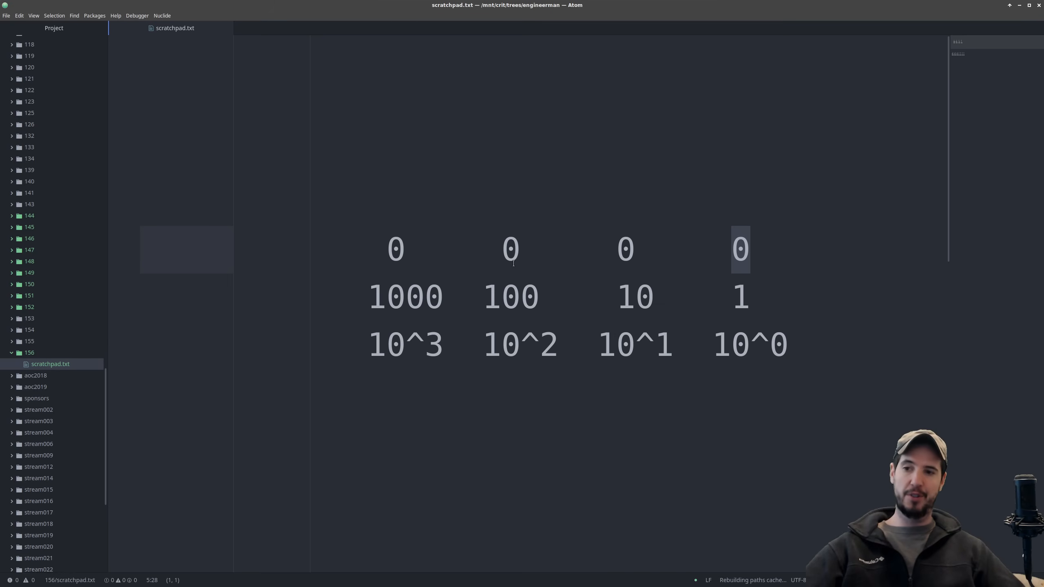
click(741, 250)
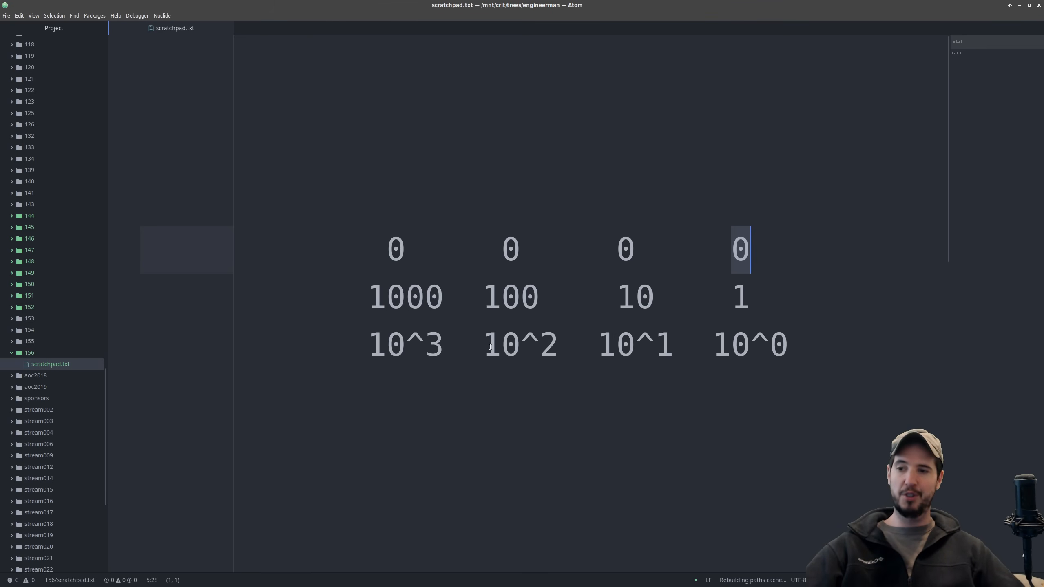
text(1782)
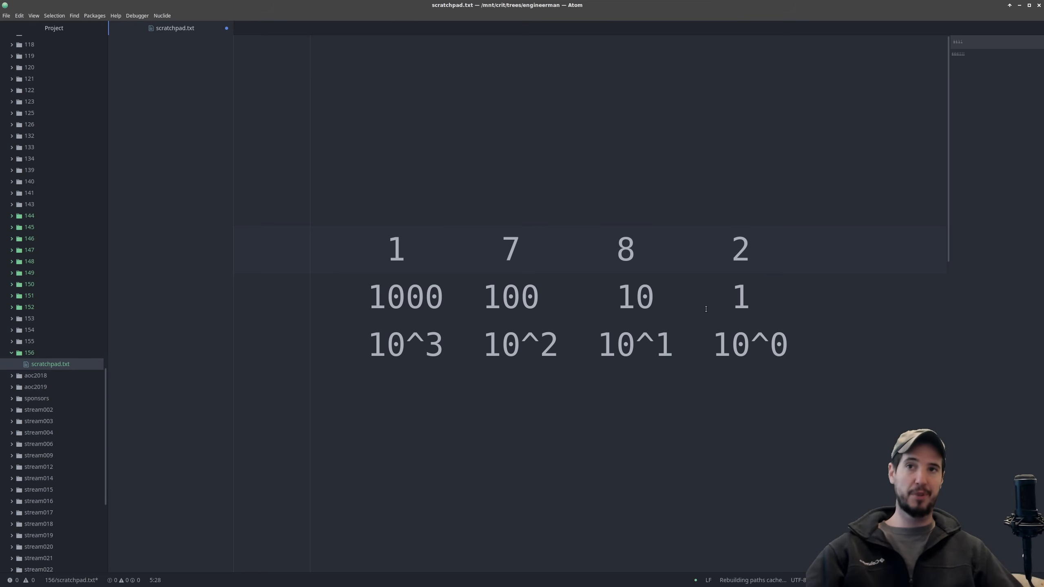
Step: Write the expansion 1000 + 700 + 80 + 2 = 1782 beneath the decimal table
double_click(741, 248)
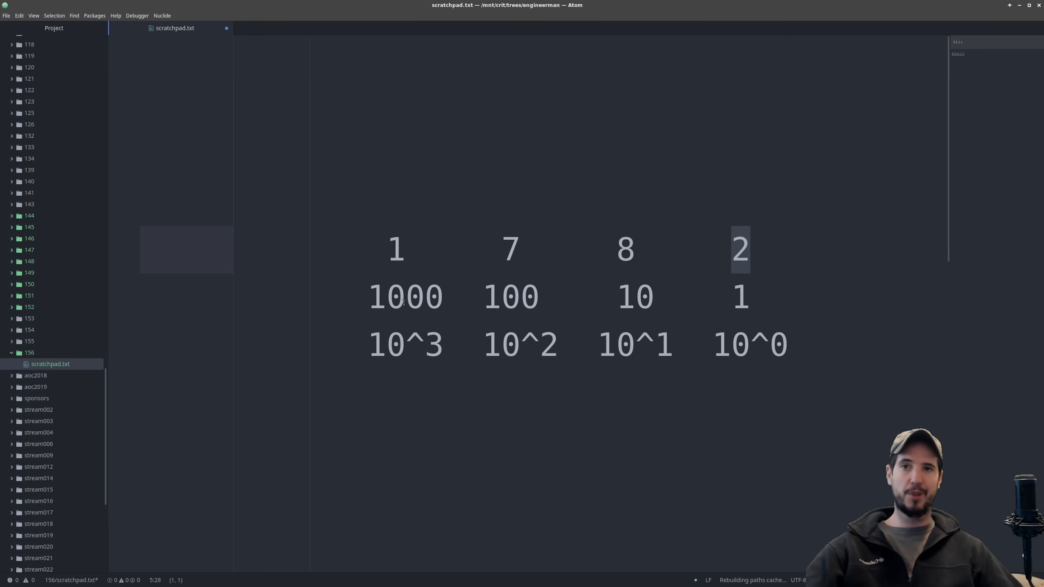
text(1000 + 700 + 80 + 2 = 1782)
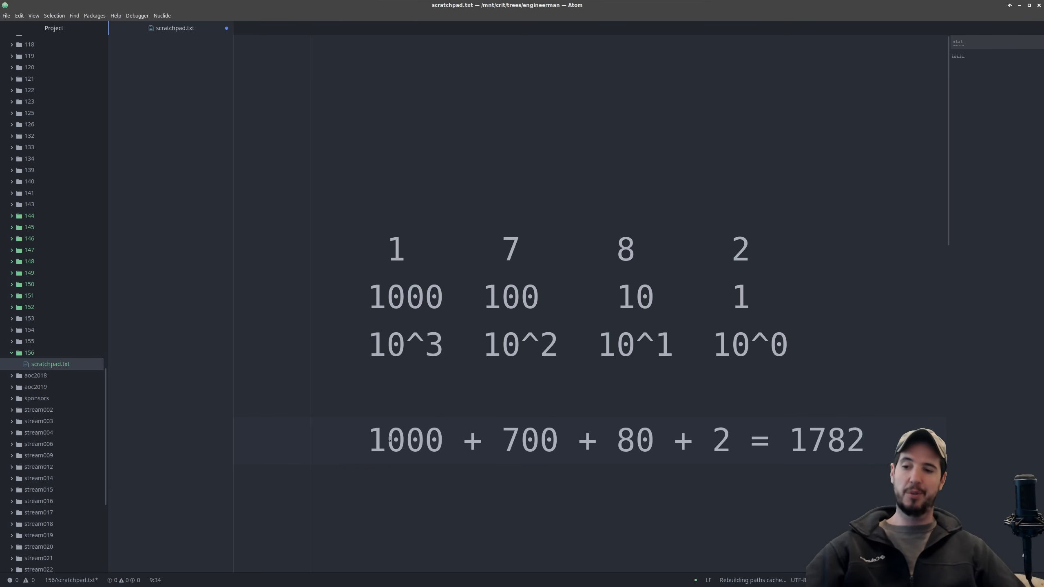
Step: Select the decimal example and replace it with eight zero bits over 128 to 1
click(865, 440)
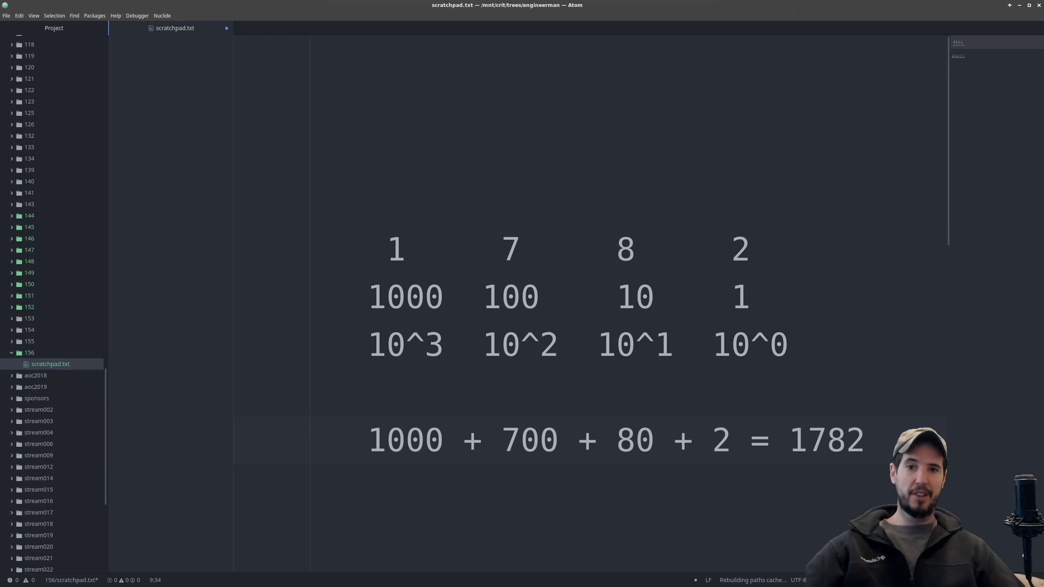
click(865, 440)
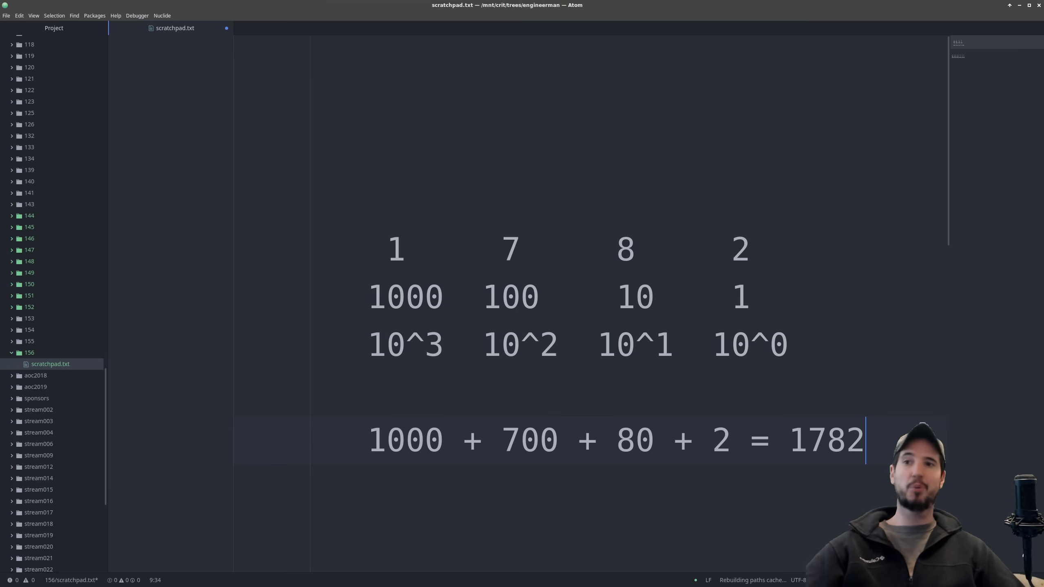
drag(369, 439, 539, 440)
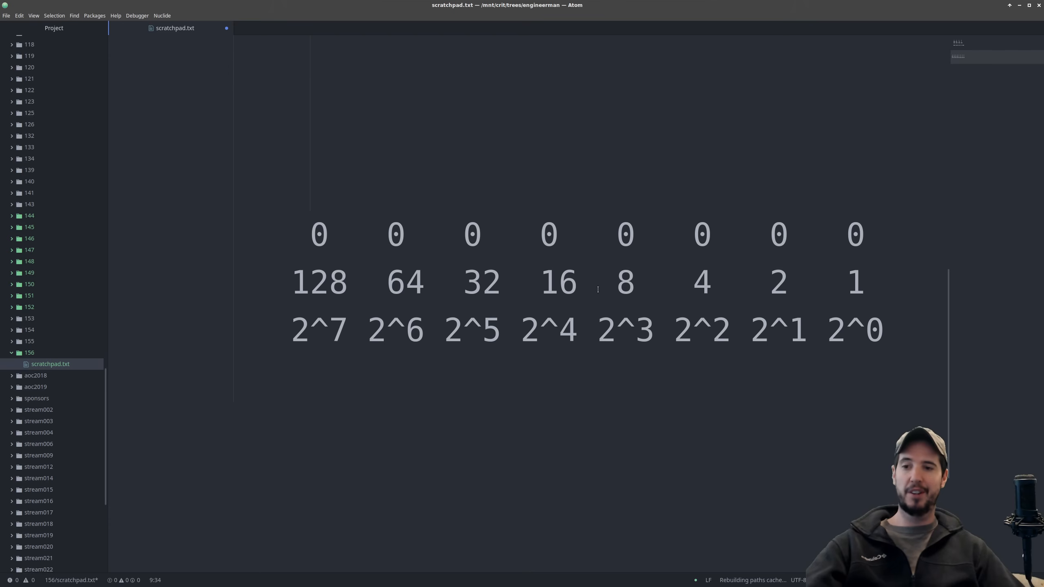
mouse_move(599, 308)
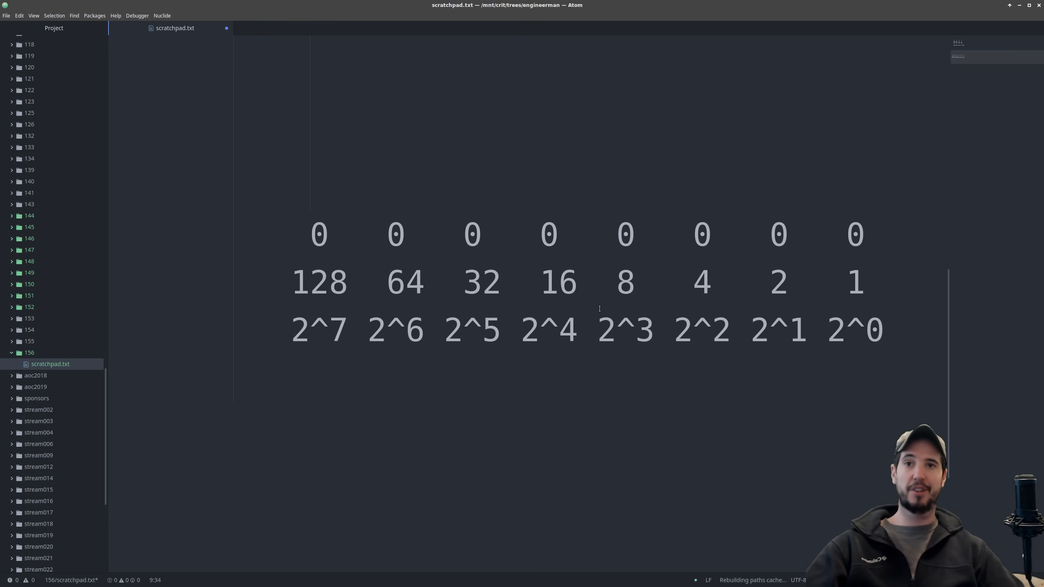
click(856, 234)
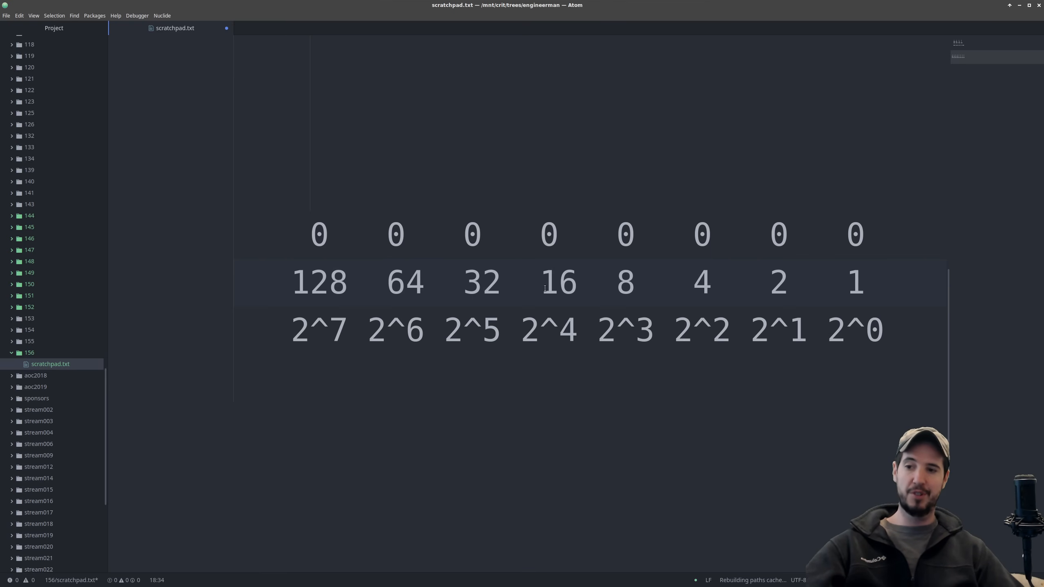
click(865, 281)
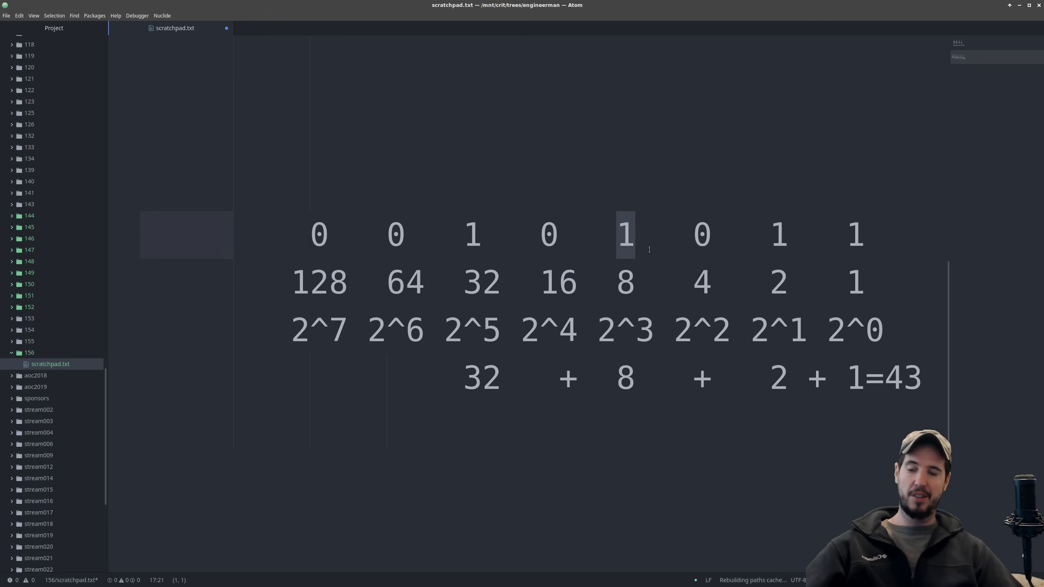
Step: Mark the 8 bit, then select the 43 example to clear it
click(624, 378)
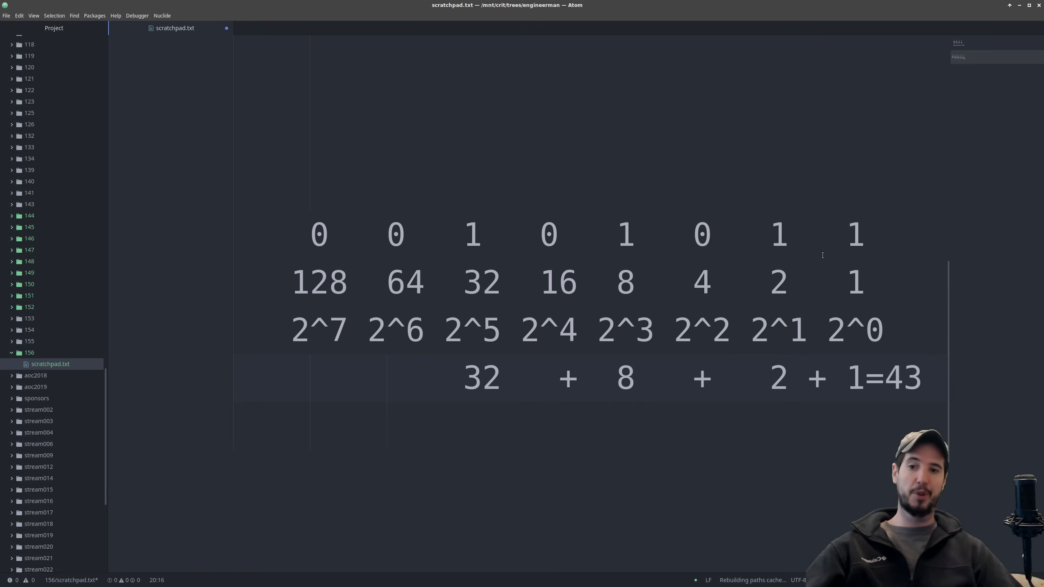
drag(310, 233, 864, 234)
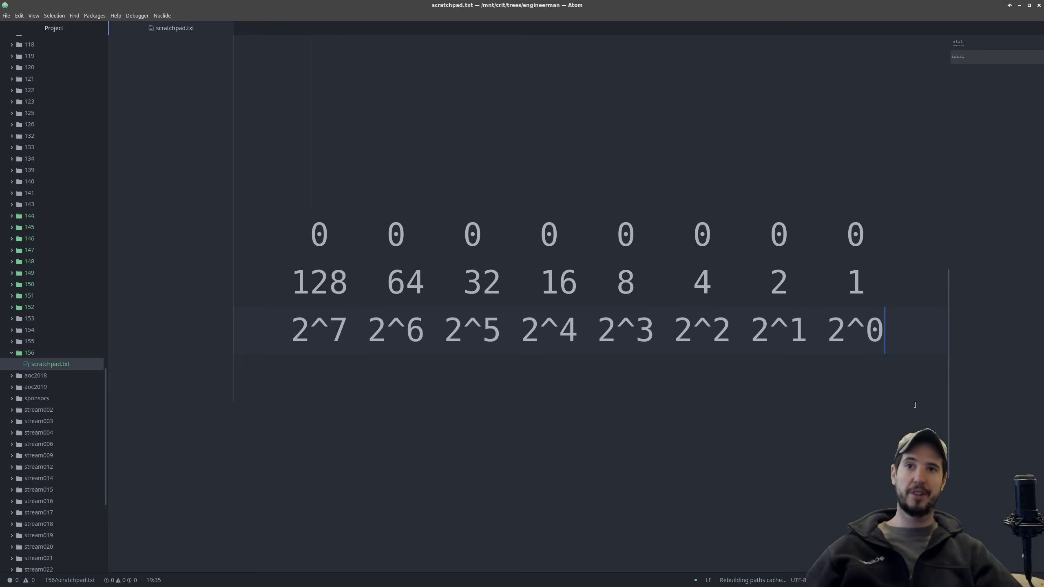
Step: Write 87 above the binary table and highlight the 64 place value
text(87)
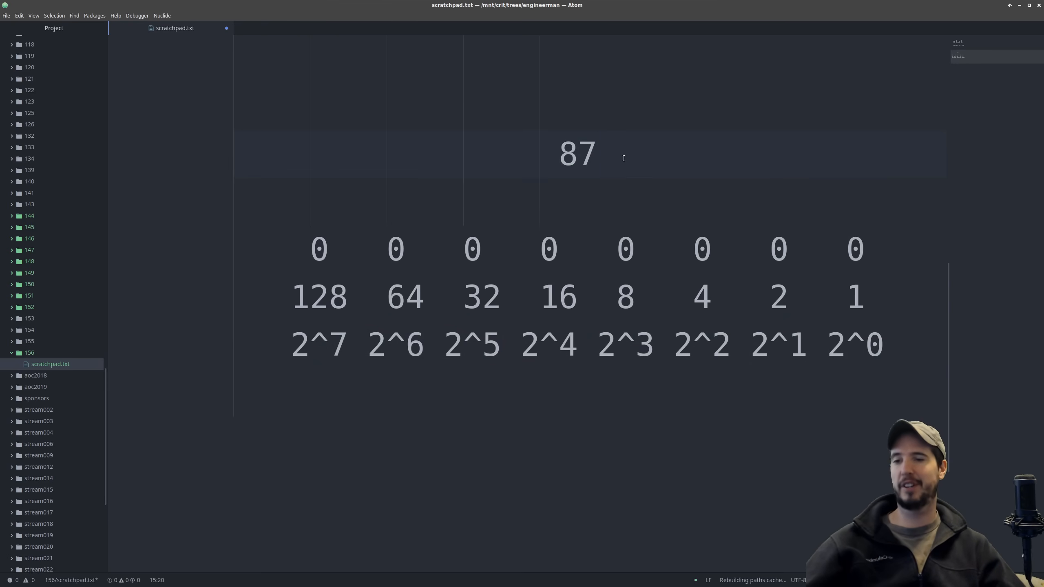
click(597, 154)
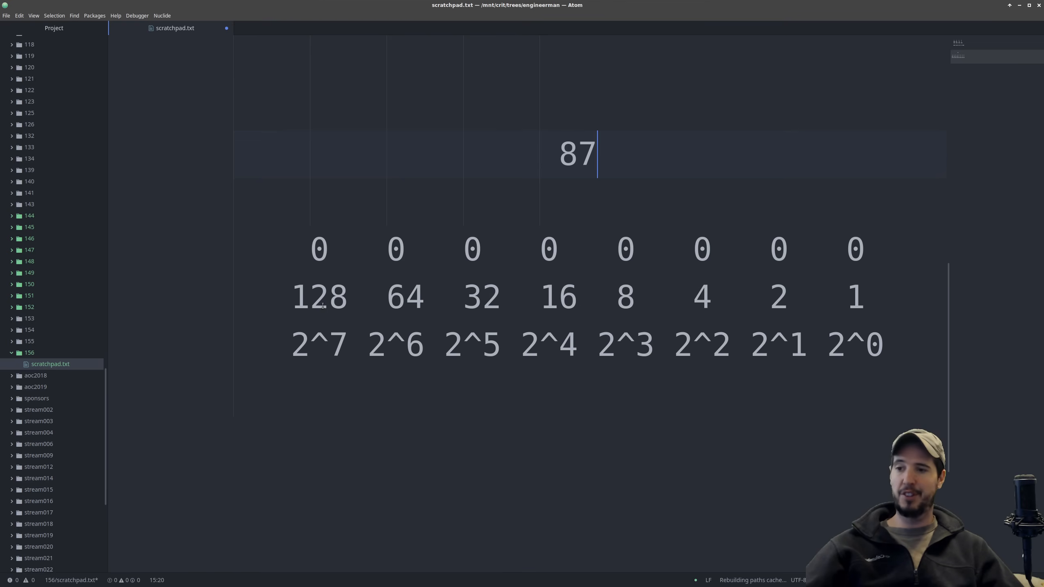
double_click(404, 297)
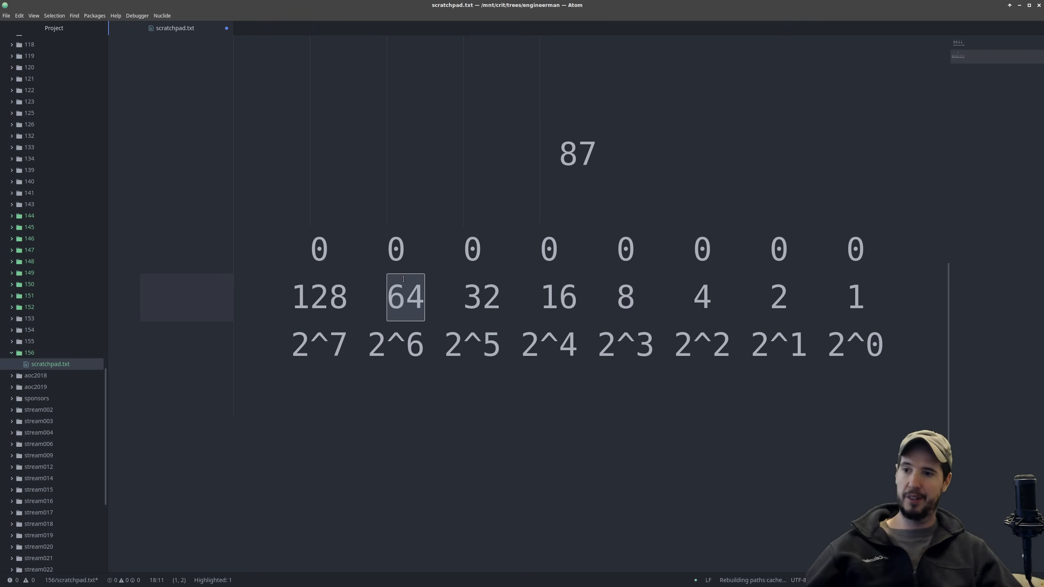
Step: Set the bits to 01010111 while reducing the remainder through 23, 7, 3, 1 to 0
text(1)
click(590, 154)
text(23)
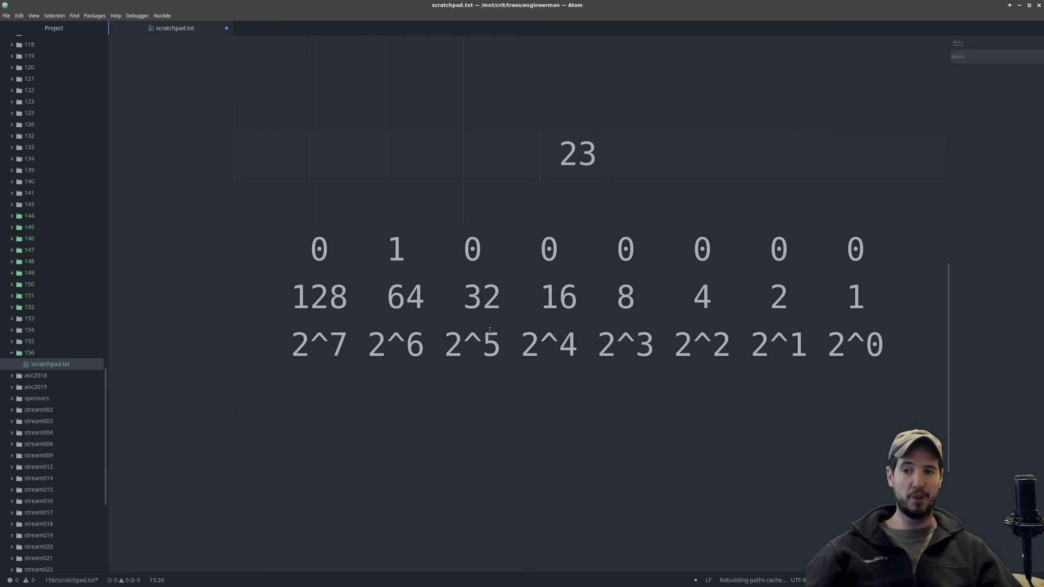
click(596, 154)
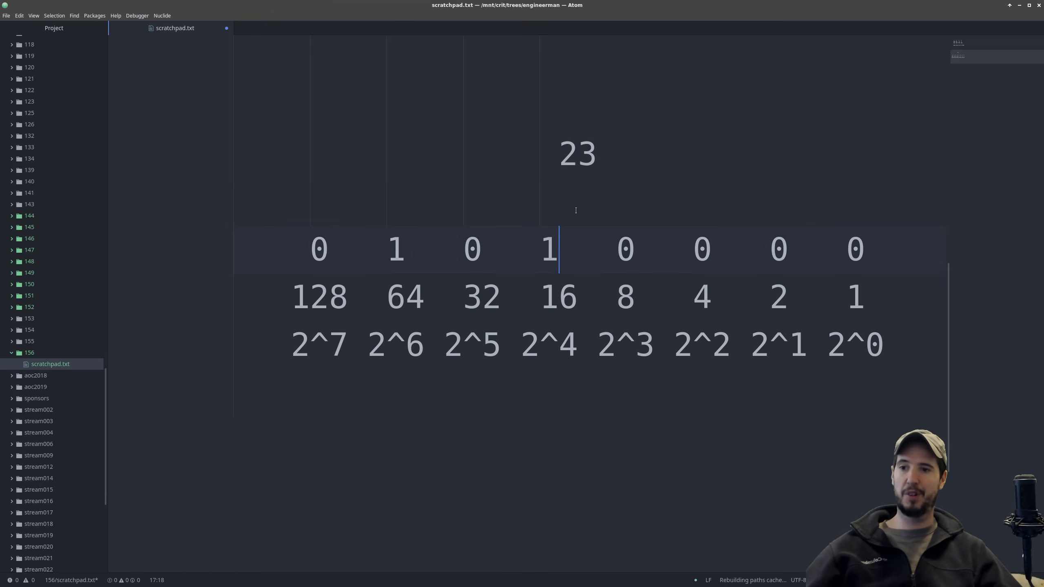
text(7)
text(0   1   )
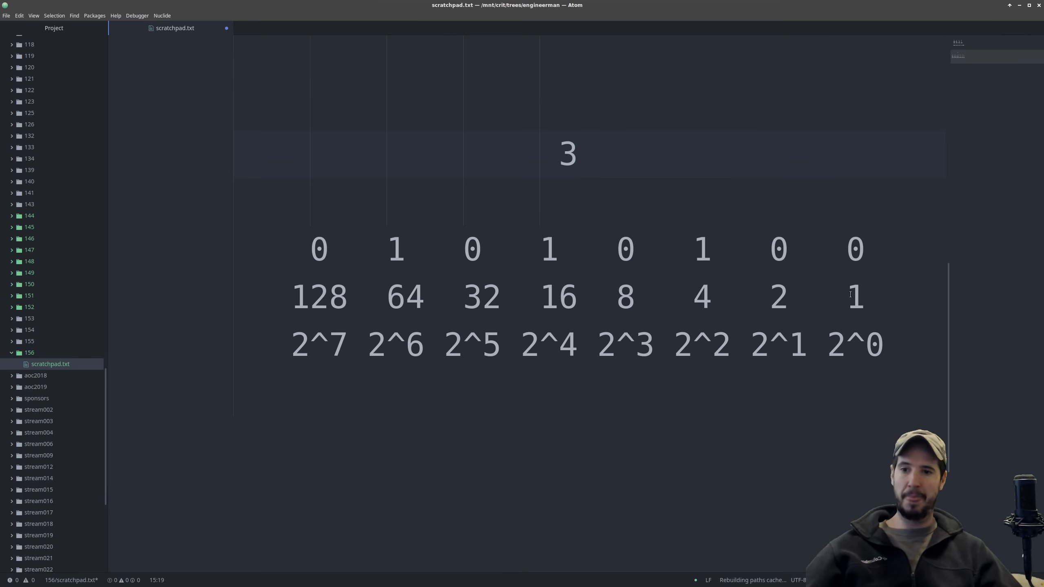
click(576, 153)
text(1)
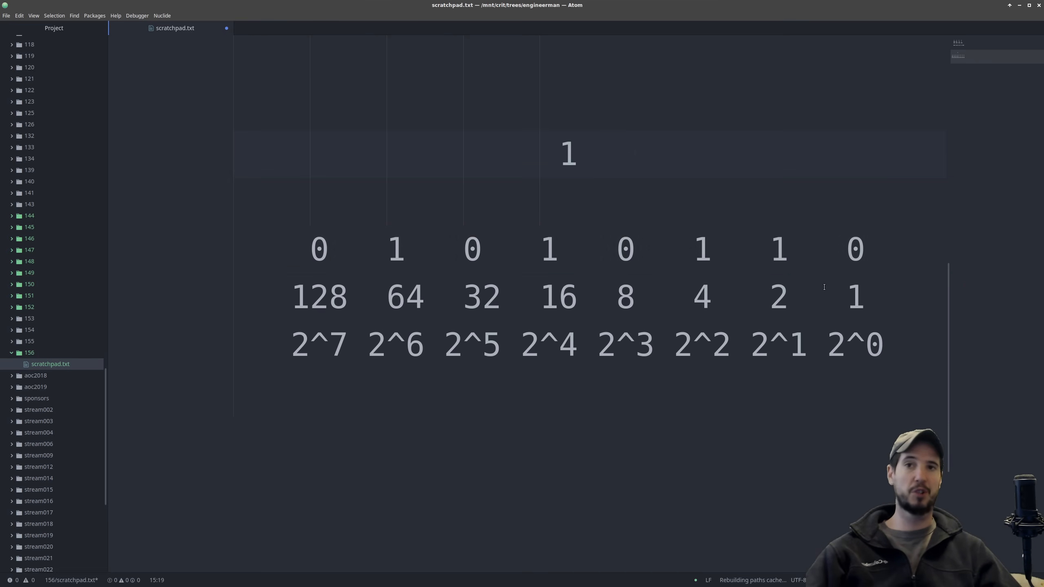
click(578, 153)
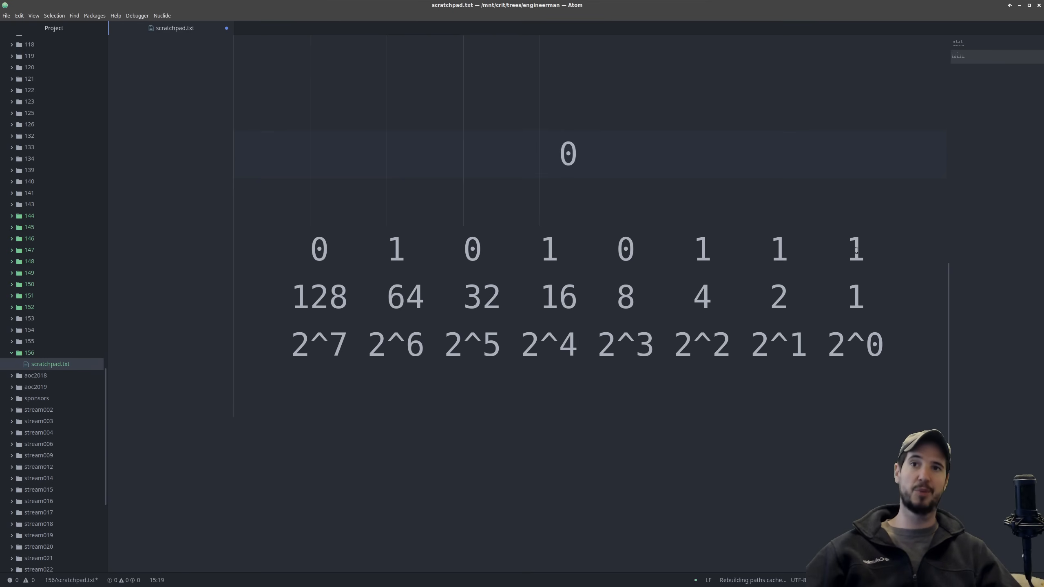
click(576, 153)
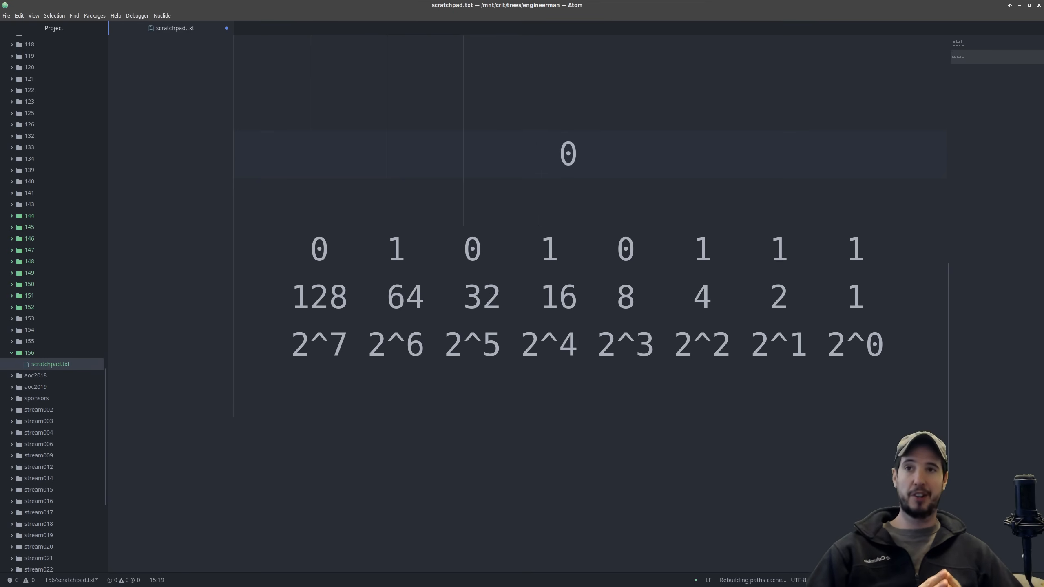
click(578, 154)
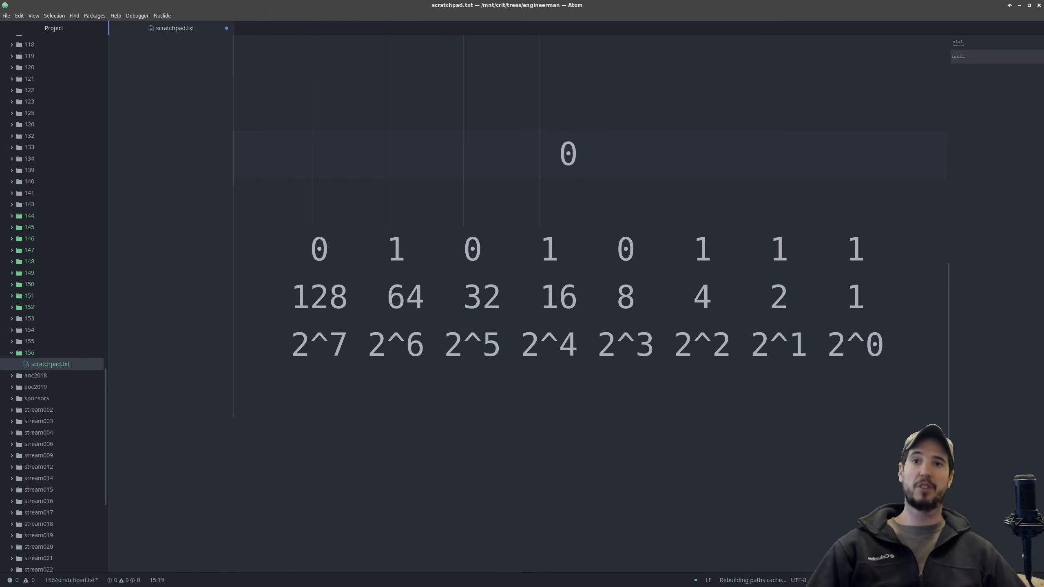
click(577, 153)
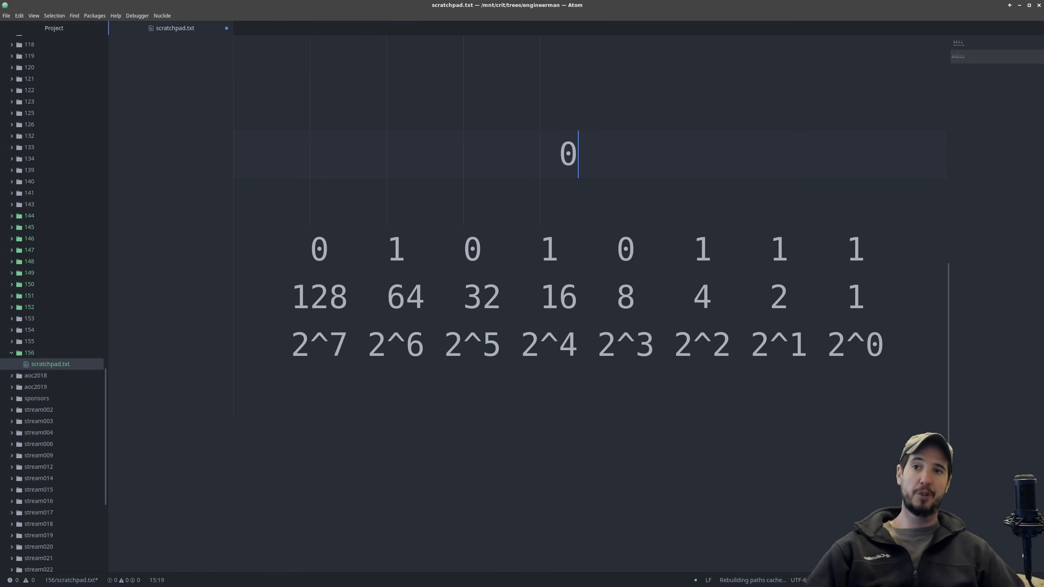